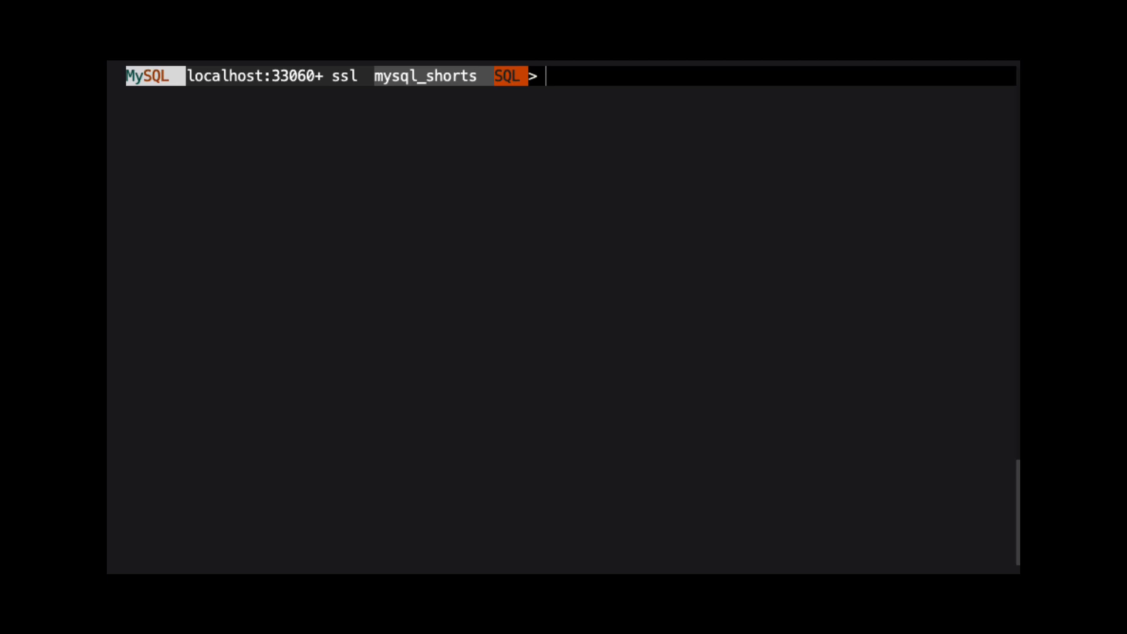
- Set the delimiter to // and start 'create function multiply_ints(num1 int, num2 int) returns int'
text(d)
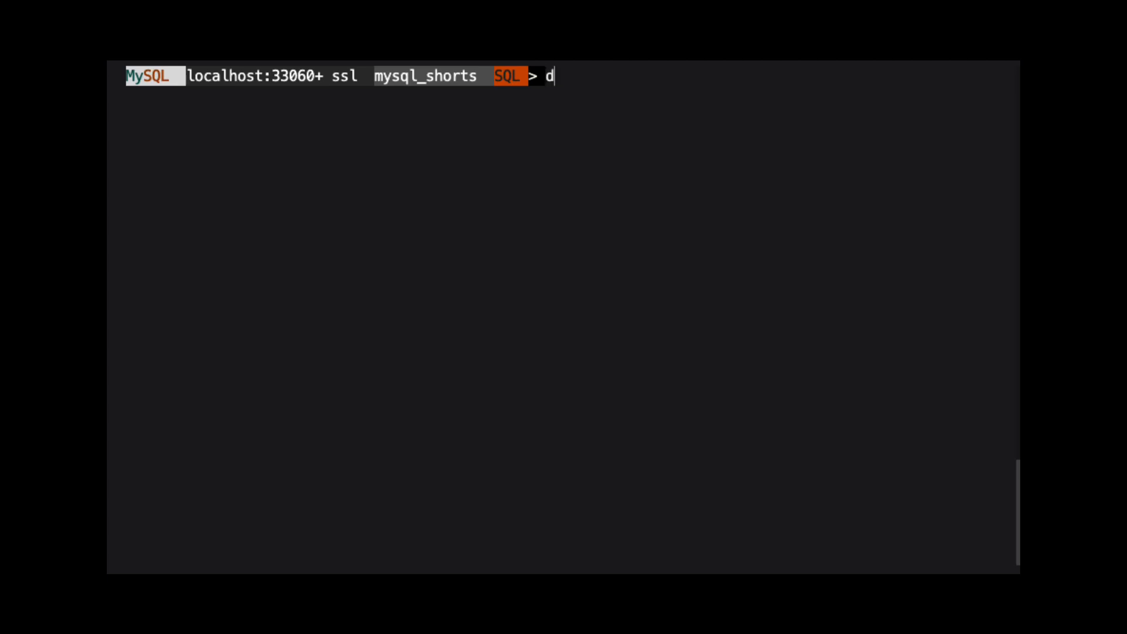
text(elimiter //)
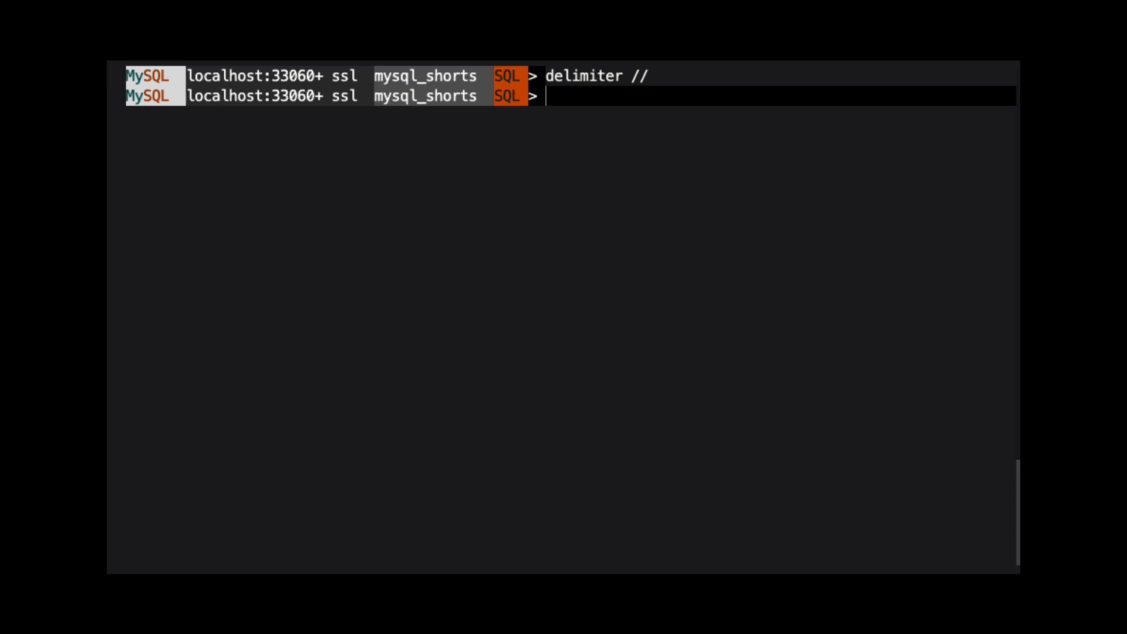
text(create function multiply_ints(num1 int, num2 int)
text(returns int d)
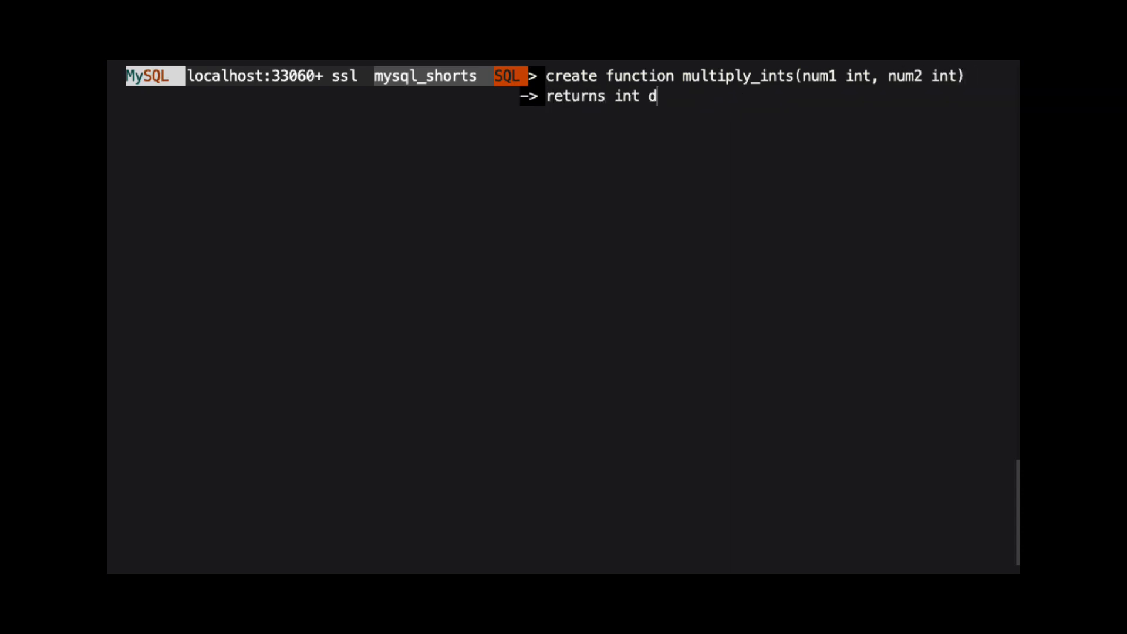
- Complete the deterministic body: declare result, set result = num1 * num2, return result, end //
text(eterministic)
text(set result = num1 * num2;)
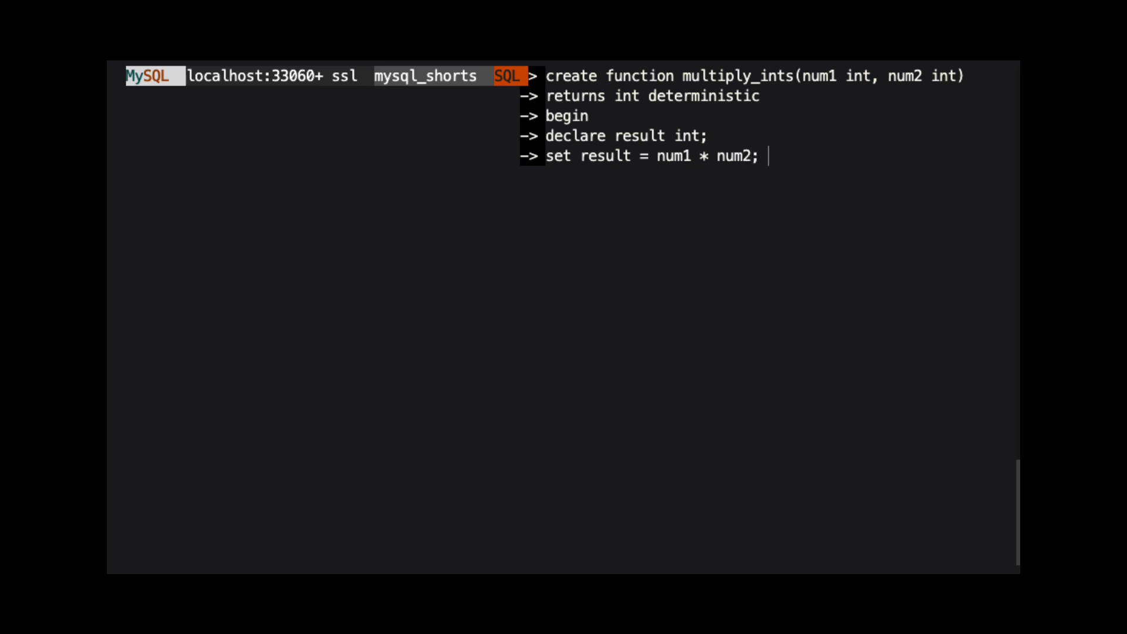
text(return result;)
text(end //)
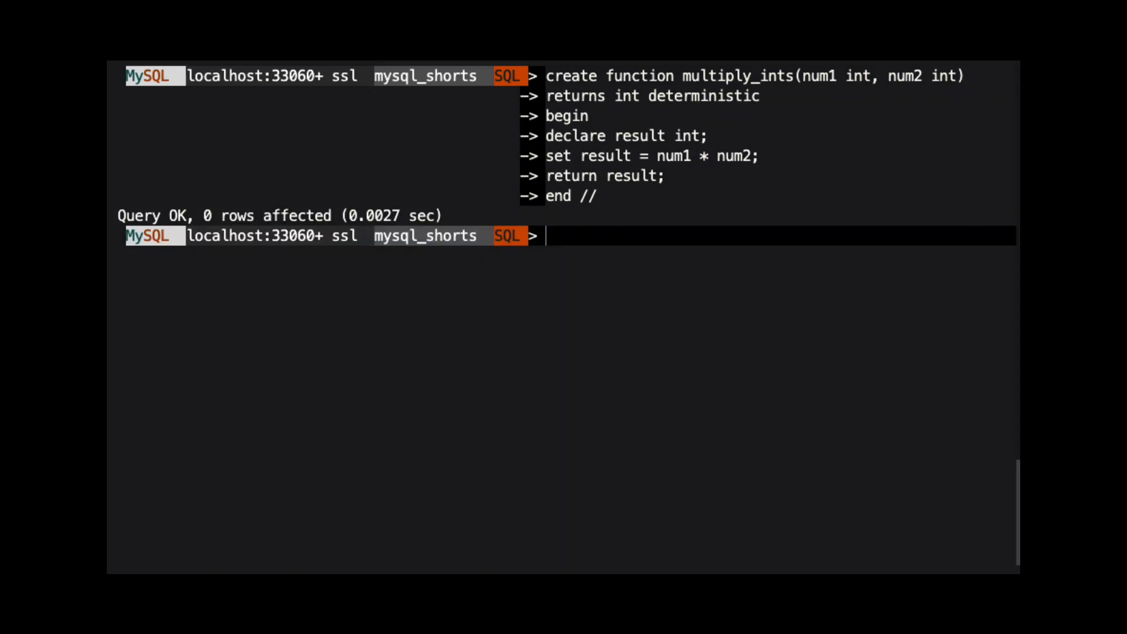
- Restore the ; delimiter and run 'select multiply_ints(2,4);' to get 8
text(delimiter ;)
text(select multiply_ints(2,4);)
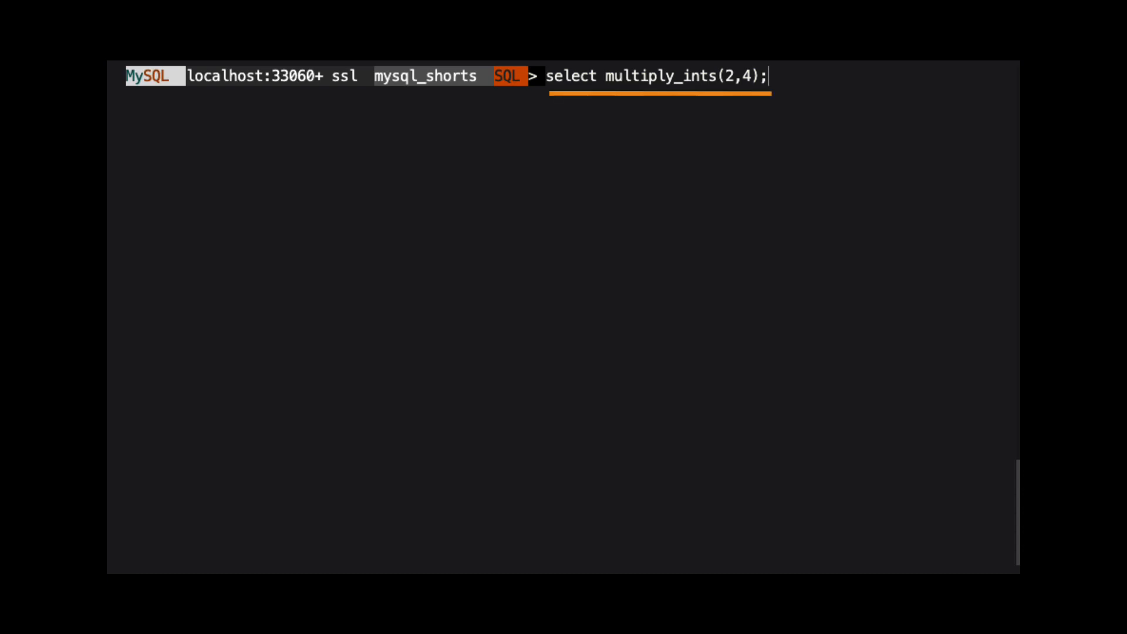
key(Enter)
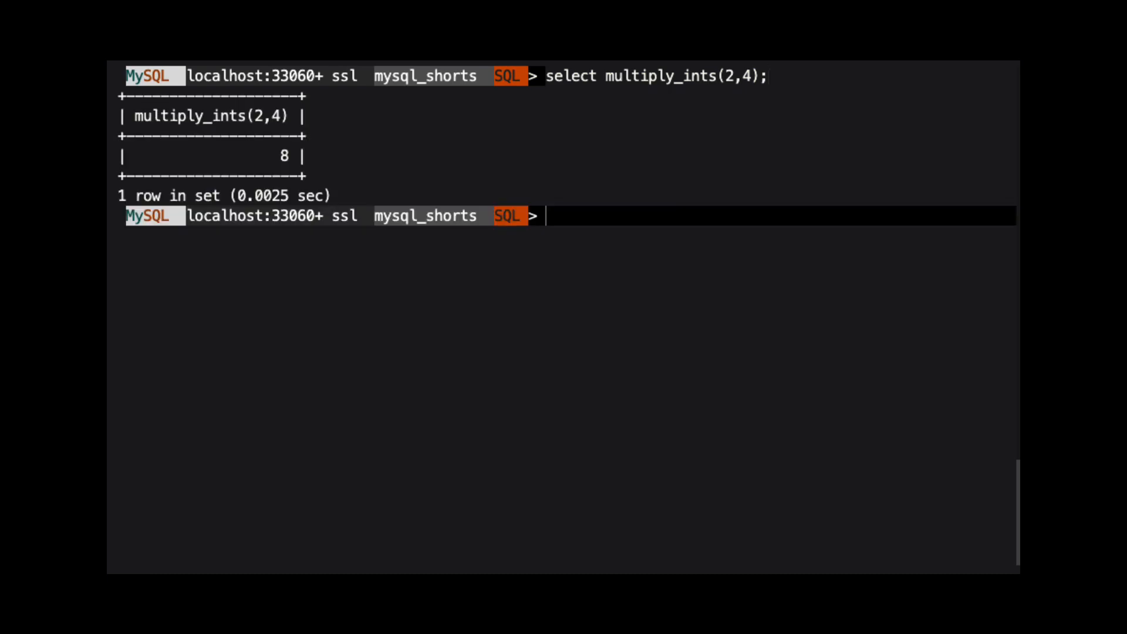